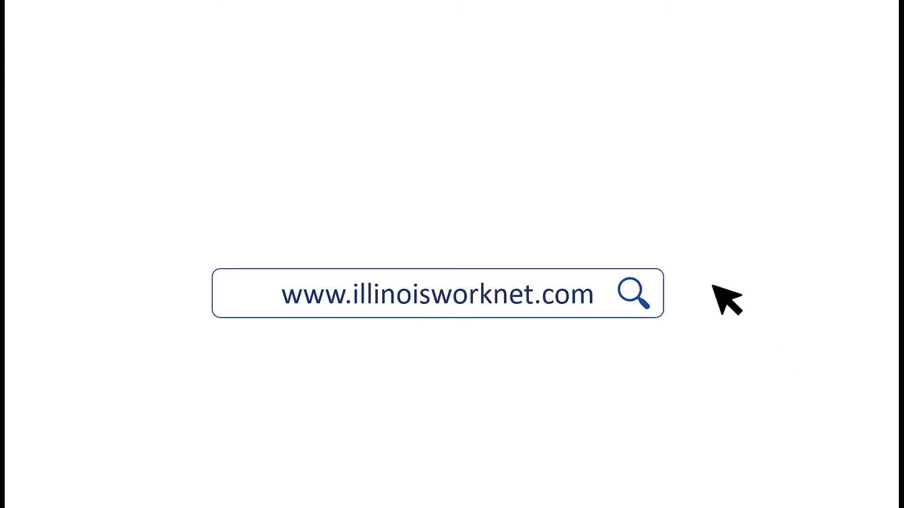
# - Sign in to Illinois workNet so the dashboard toolbar with personal tools appears
pyautogui.click(633, 293)
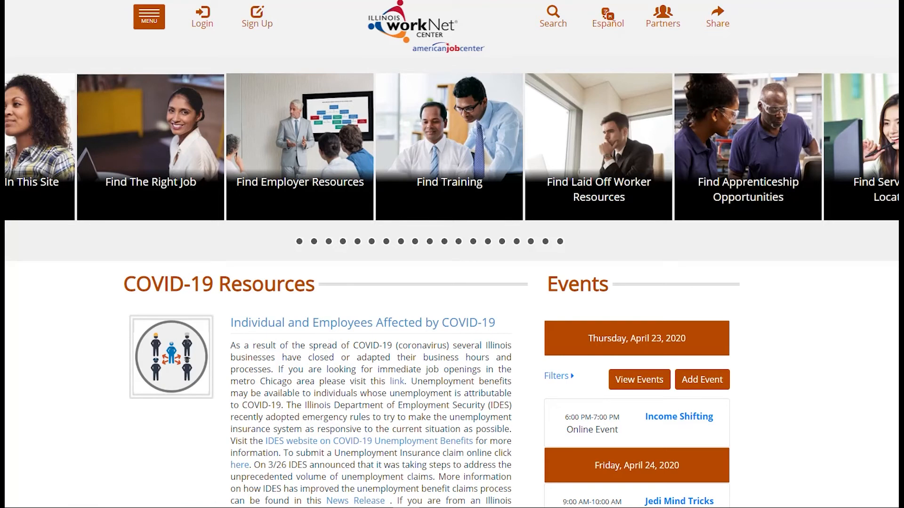
pyautogui.moveTo(94, 33)
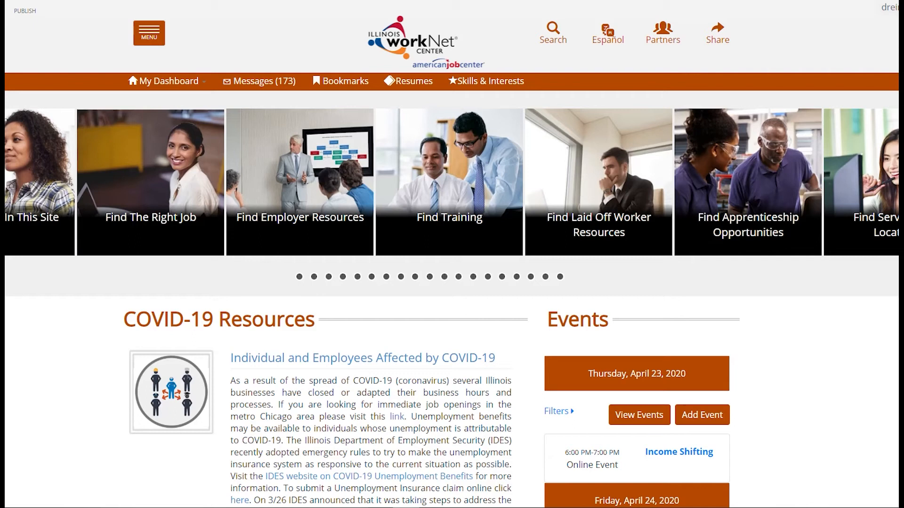
pyautogui.moveTo(411, 87)
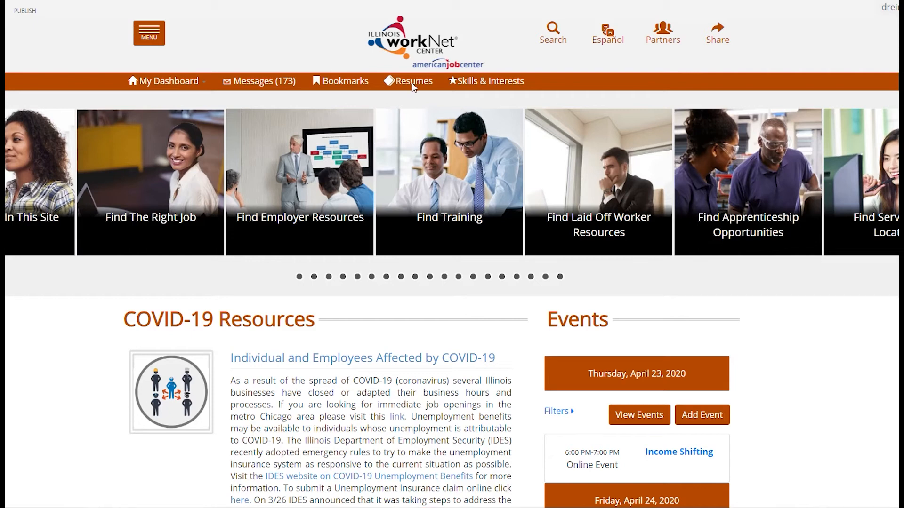
pyautogui.moveTo(400, 97)
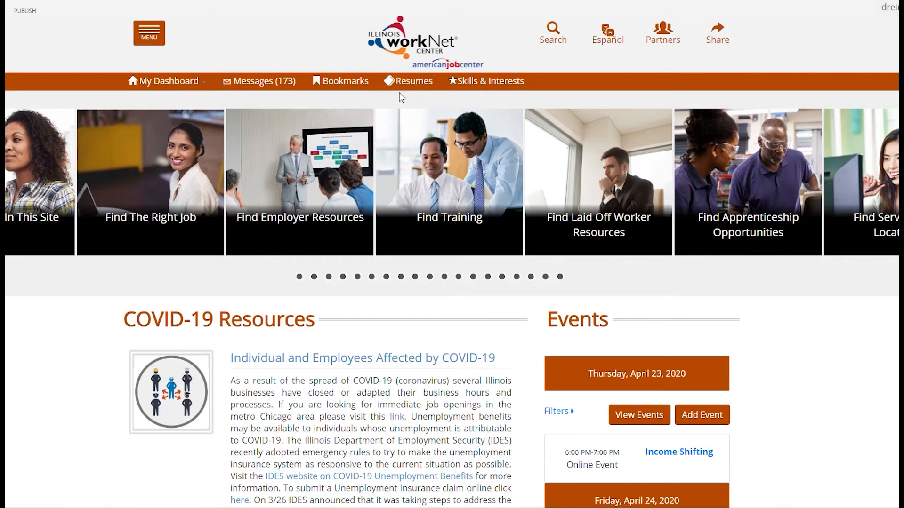
# - Reach the personal Dashboard via My Dashboard and launch the Resume Builder site
pyautogui.click(166, 80)
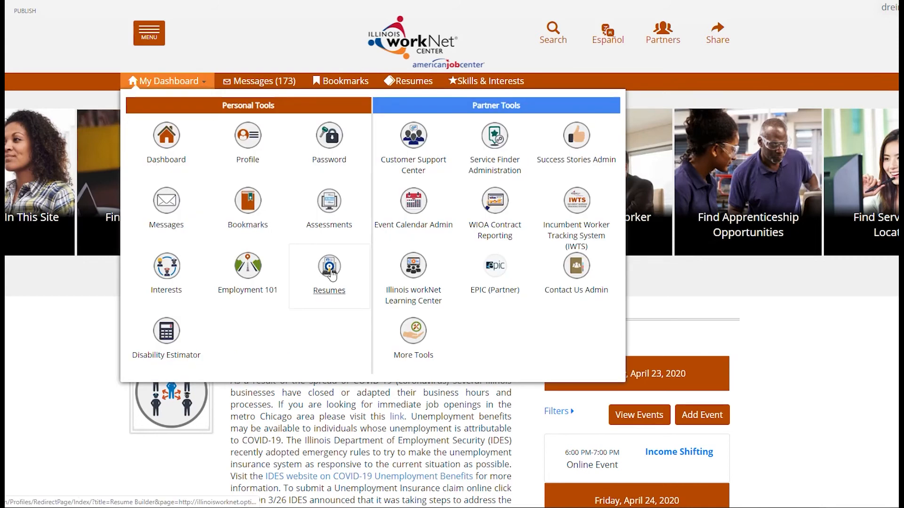
pyautogui.moveTo(166, 138)
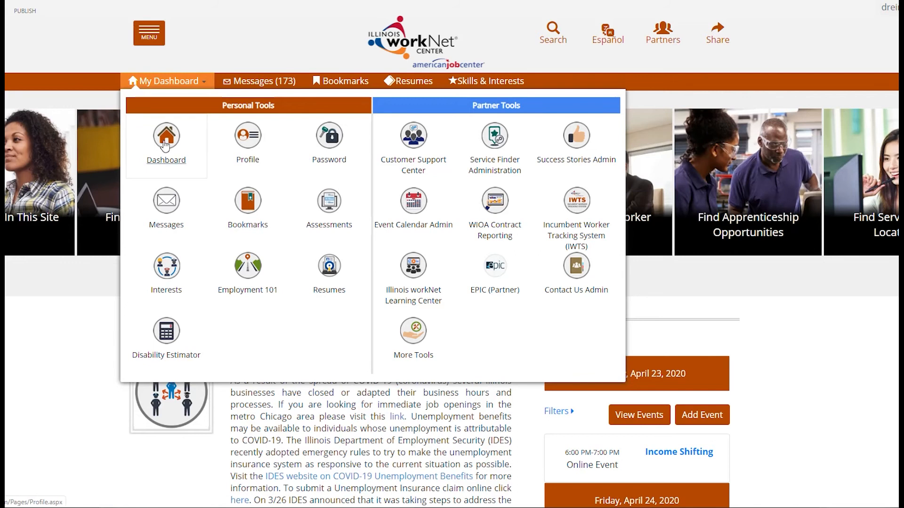
pyautogui.click(166, 138)
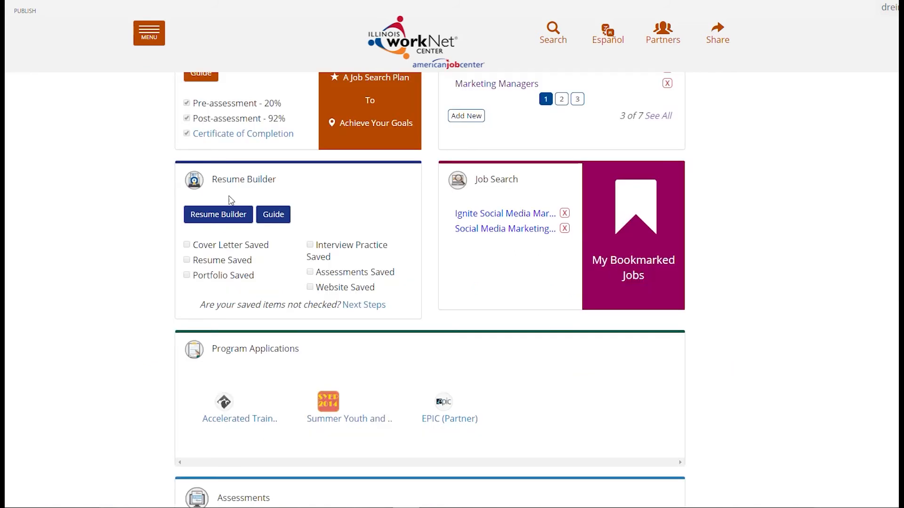
pyautogui.moveTo(218, 214)
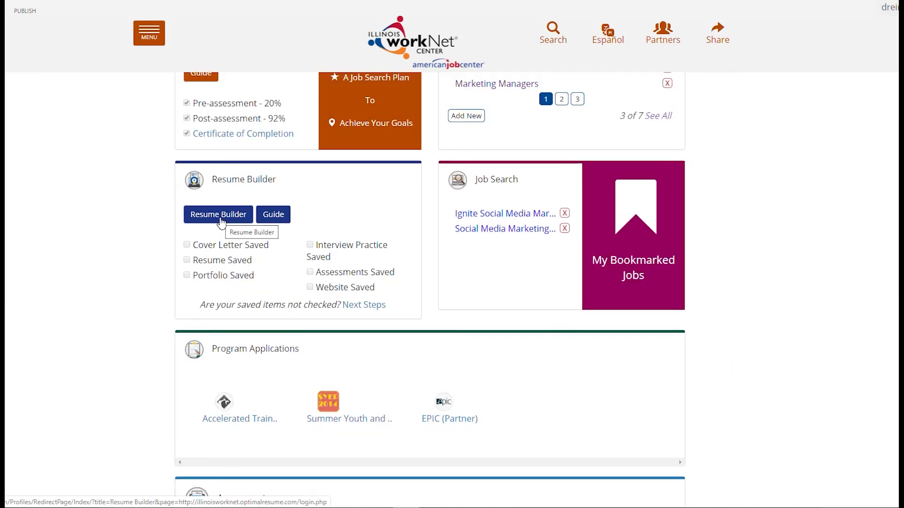
pyautogui.click(218, 214)
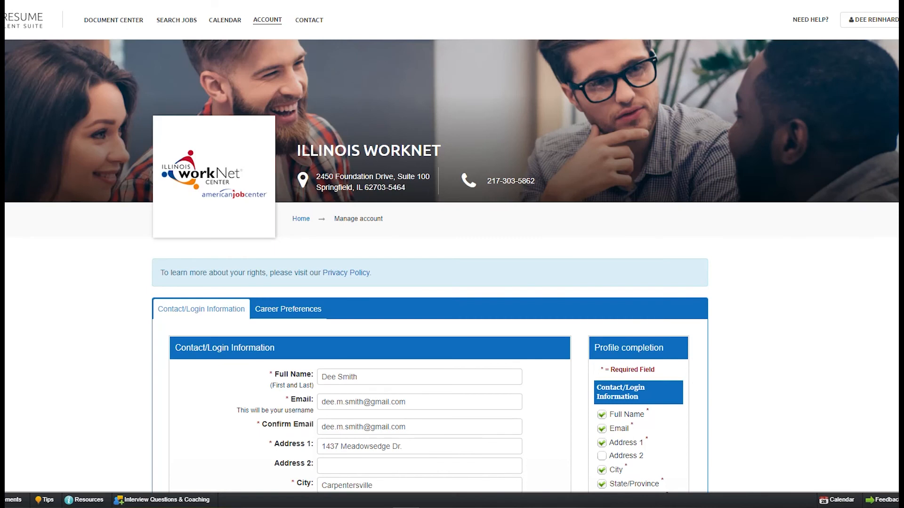
pyautogui.moveTo(471, 120)
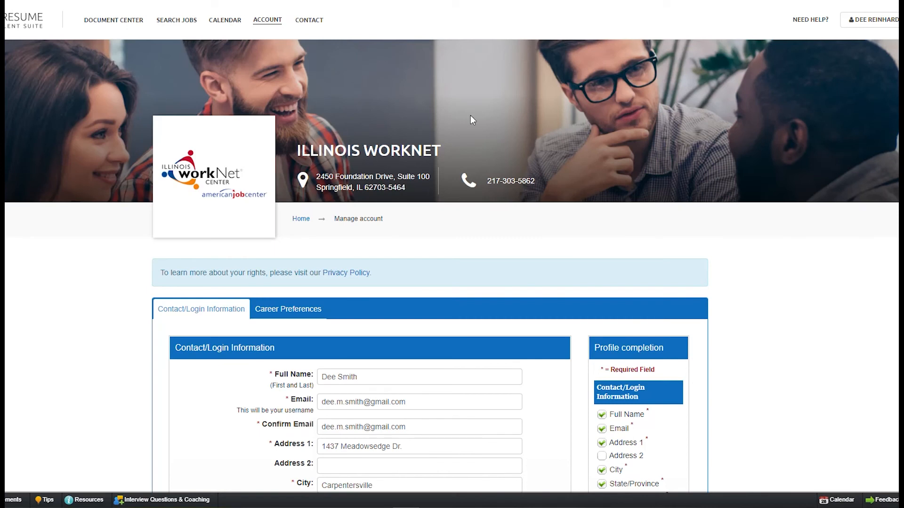
# - Review contact info and career preferences, then Save & Continue to the Document Center
pyautogui.scroll(-3)
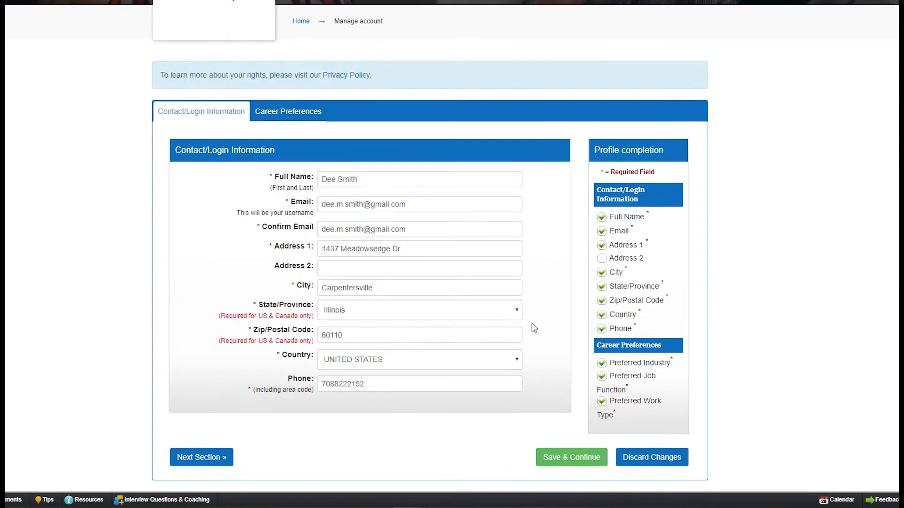
pyautogui.scroll(-3)
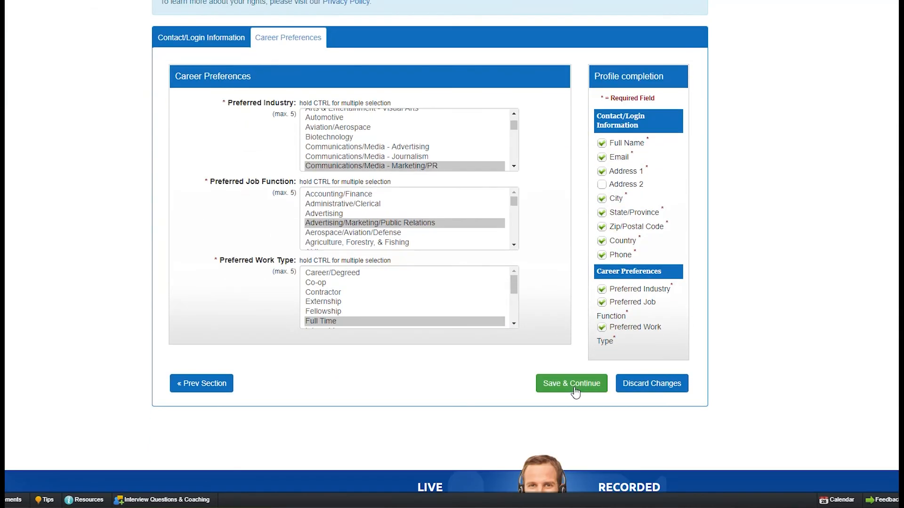
pyautogui.click(570, 383)
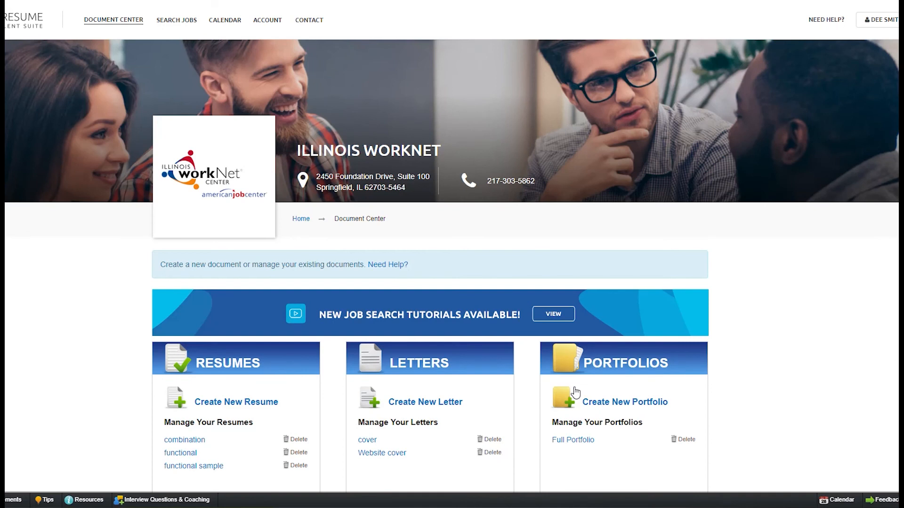
pyautogui.moveTo(744, 368)
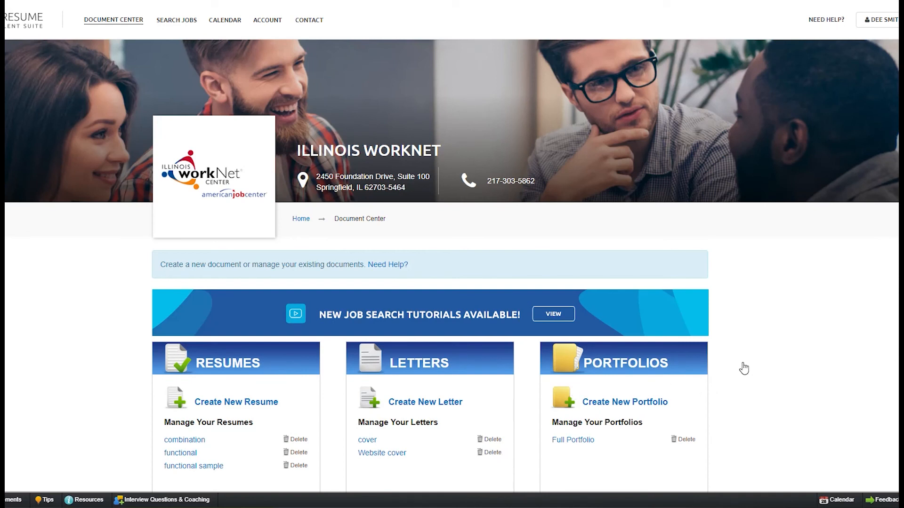
pyautogui.moveTo(756, 363)
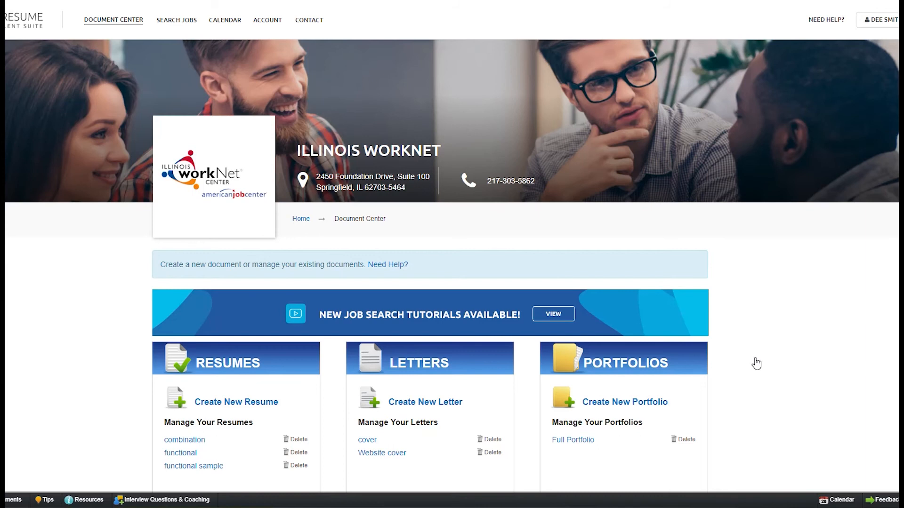
pyautogui.moveTo(756, 362)
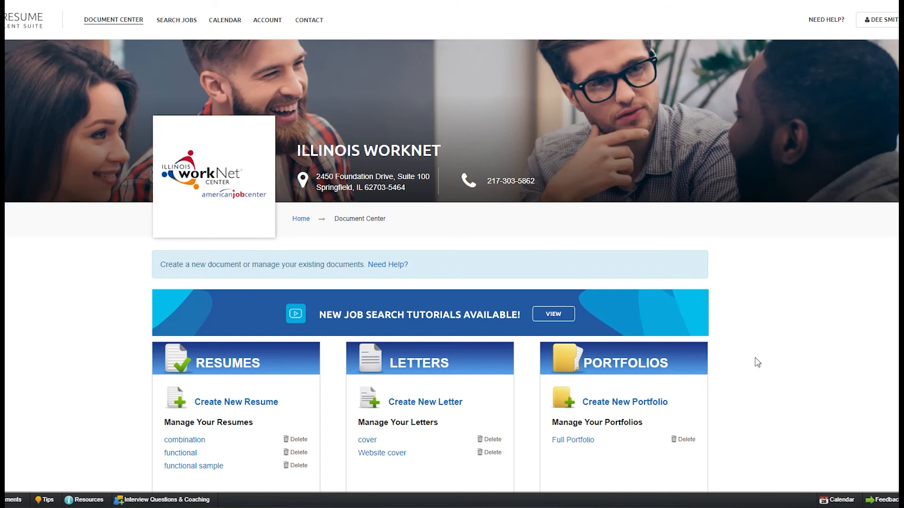
pyautogui.scroll(-3)
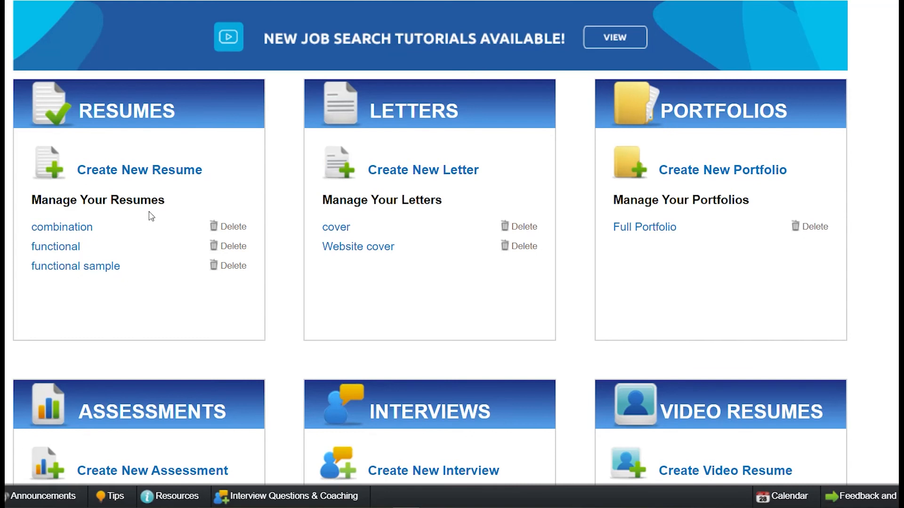
pyautogui.moveTo(206, 256)
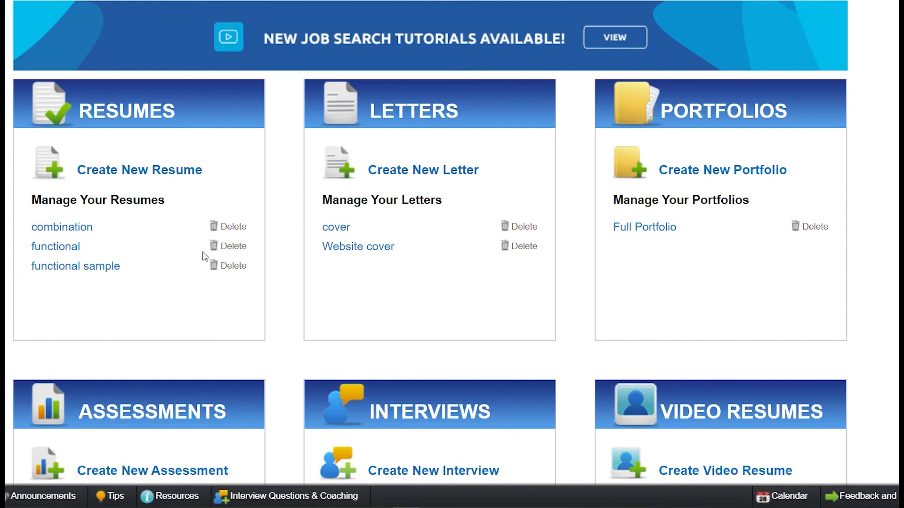
pyautogui.moveTo(421, 236)
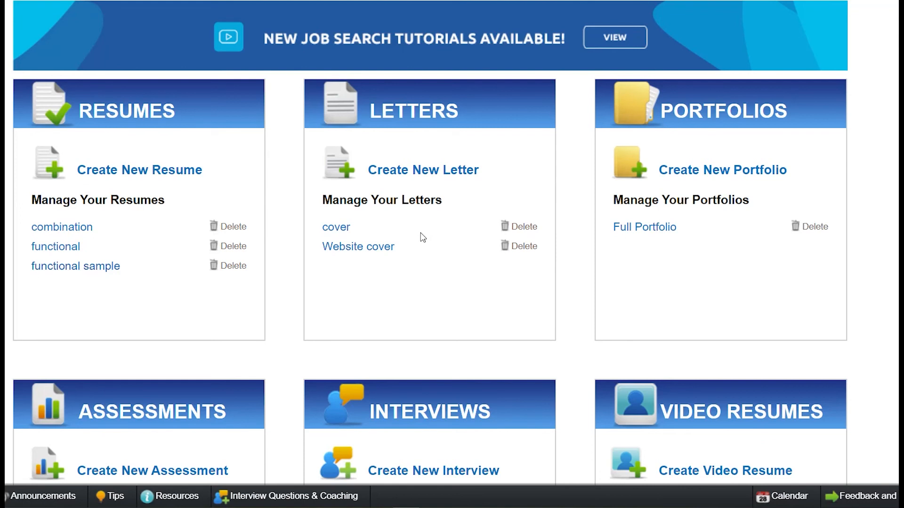
pyautogui.moveTo(728, 133)
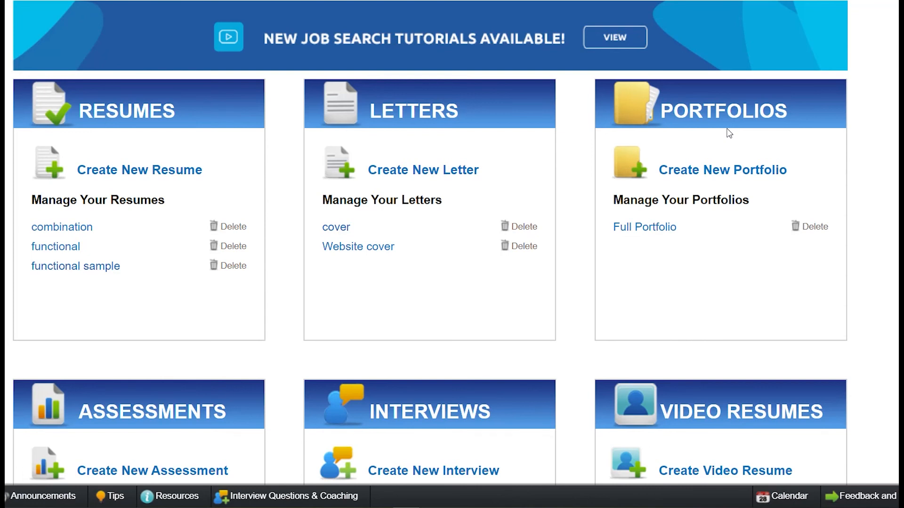
pyautogui.scroll(-3)
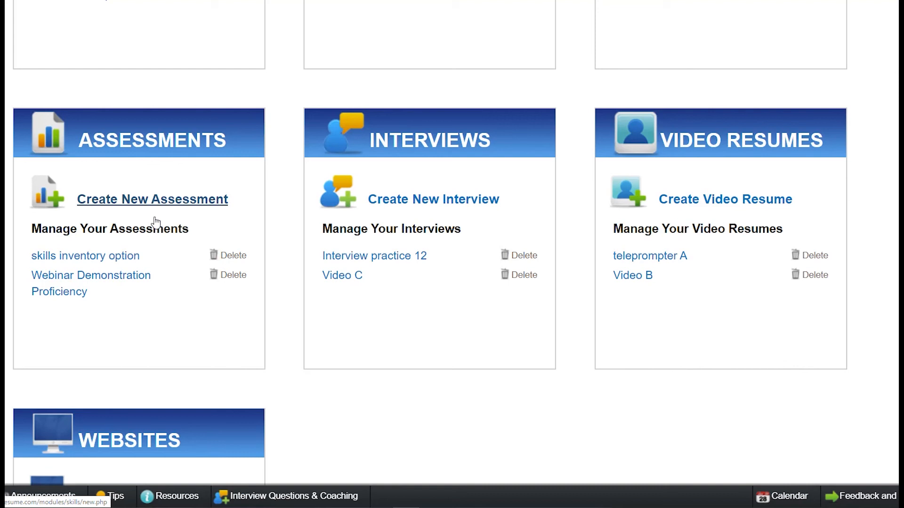
pyautogui.moveTo(454, 214)
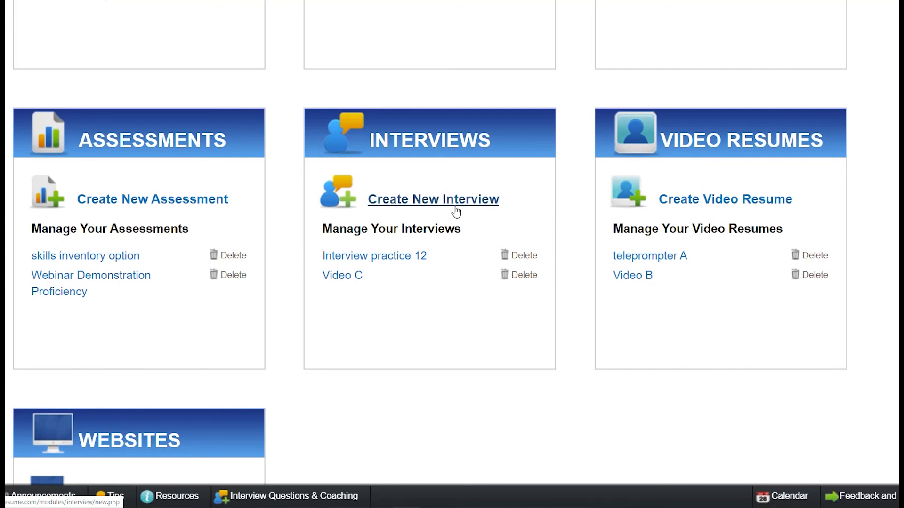
pyautogui.moveTo(724, 199)
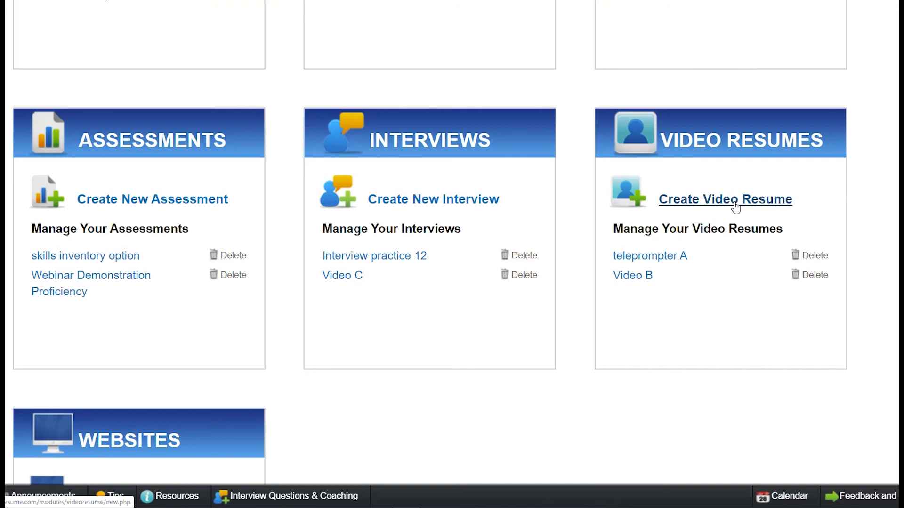
pyautogui.scroll(-3)
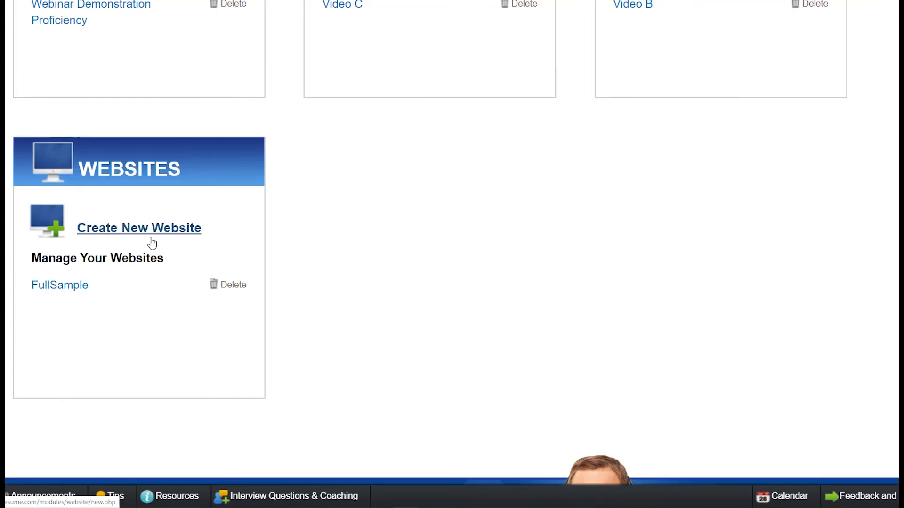